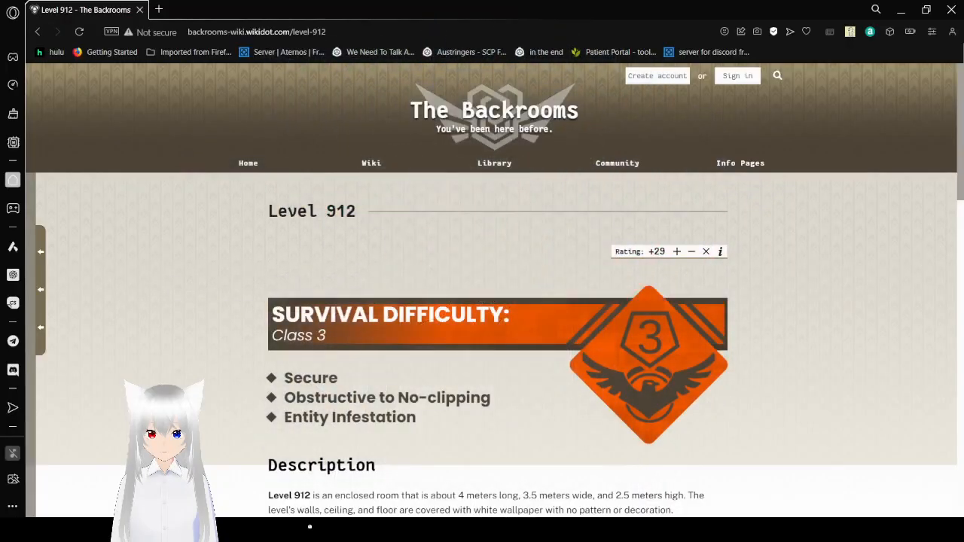
mouse_move(633, 450)
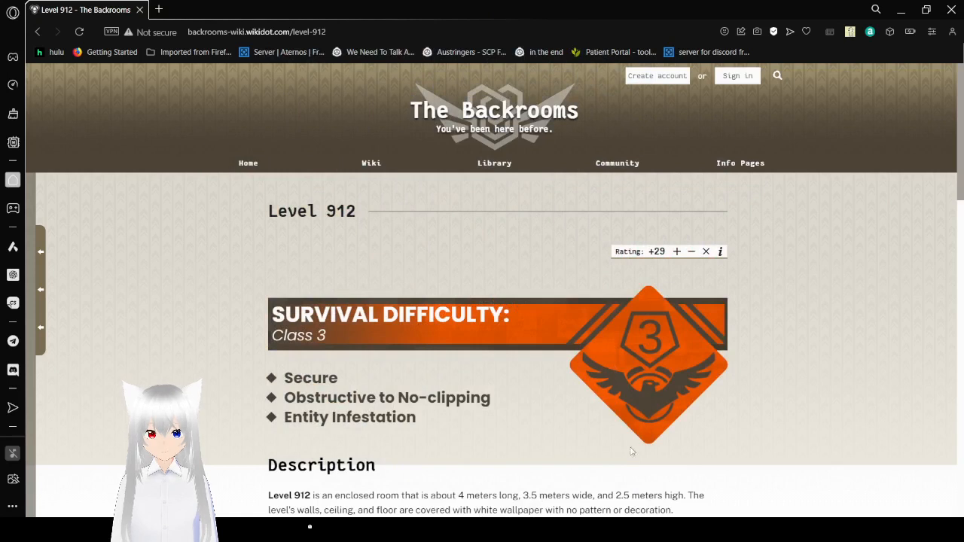
mouse_move(882, 393)
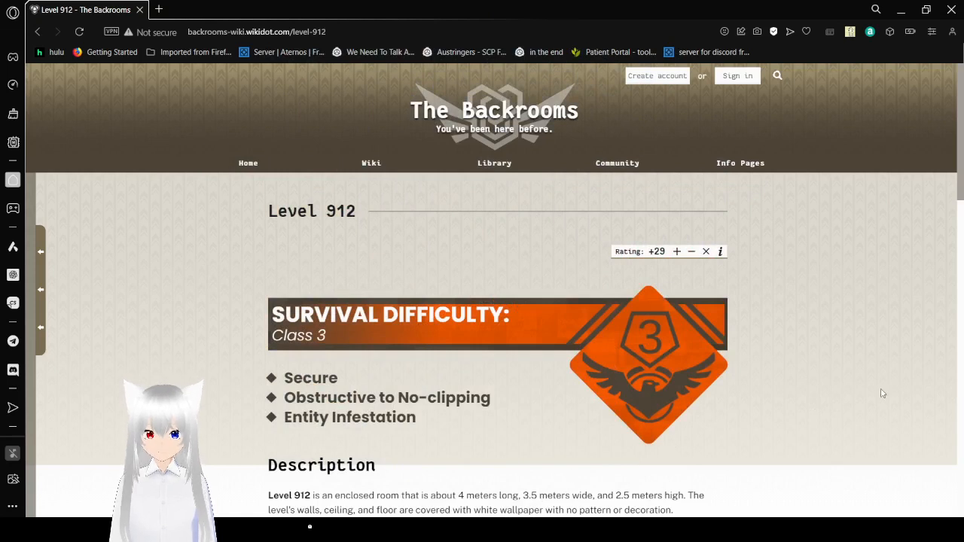
scroll("down", 3)
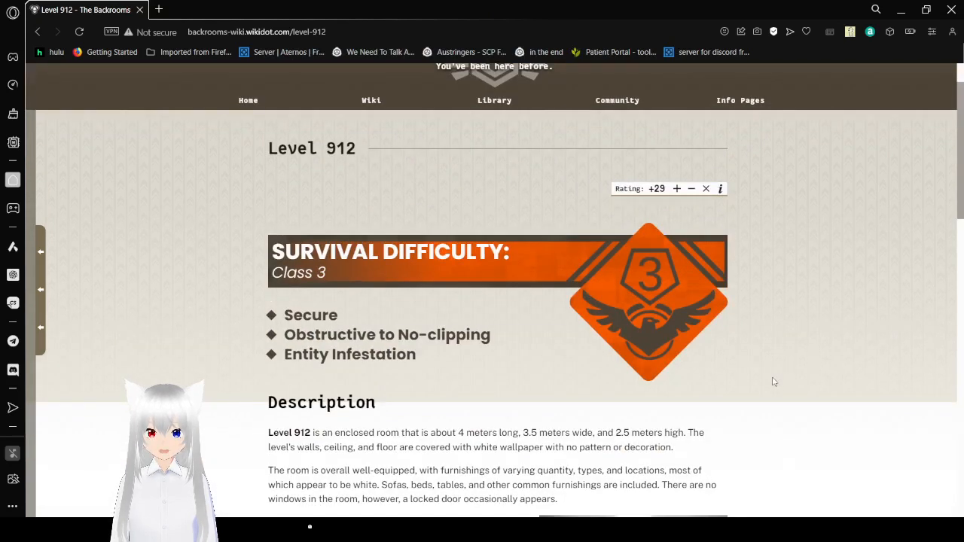
scroll("down", 3)
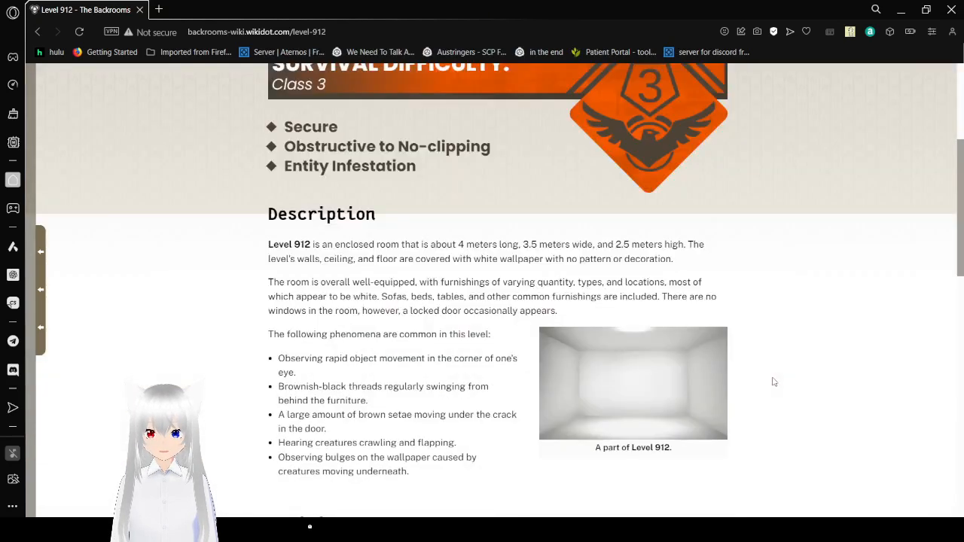
scroll("down", 3)
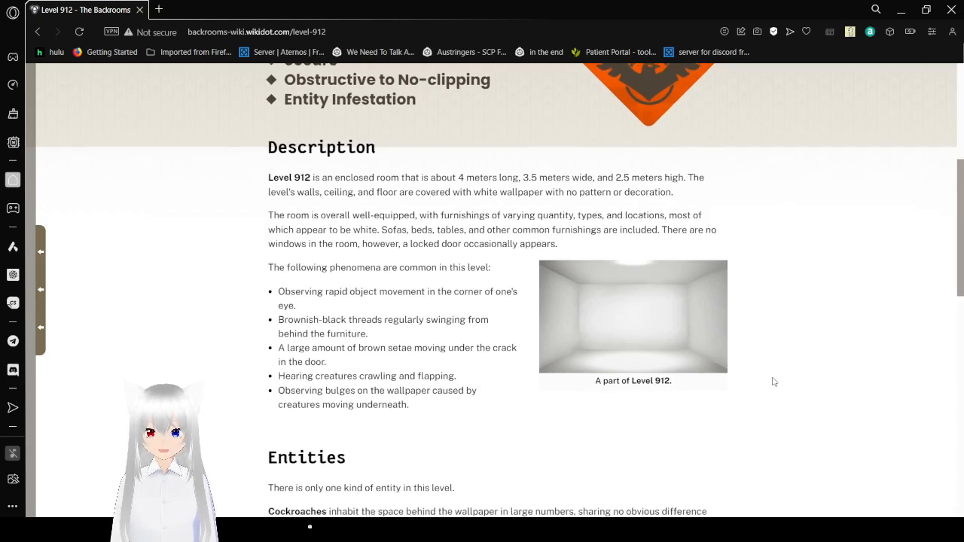
scroll("down", 3)
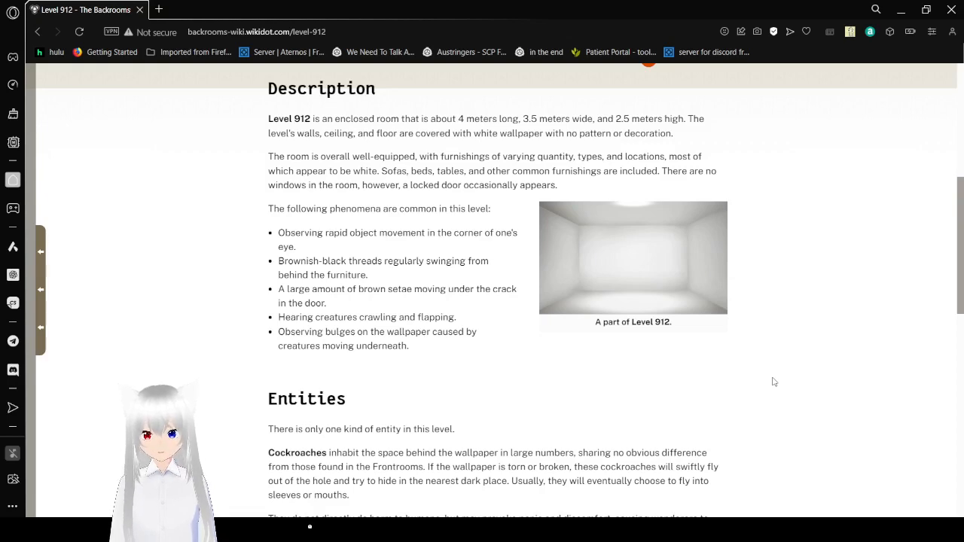
scroll("down", 3)
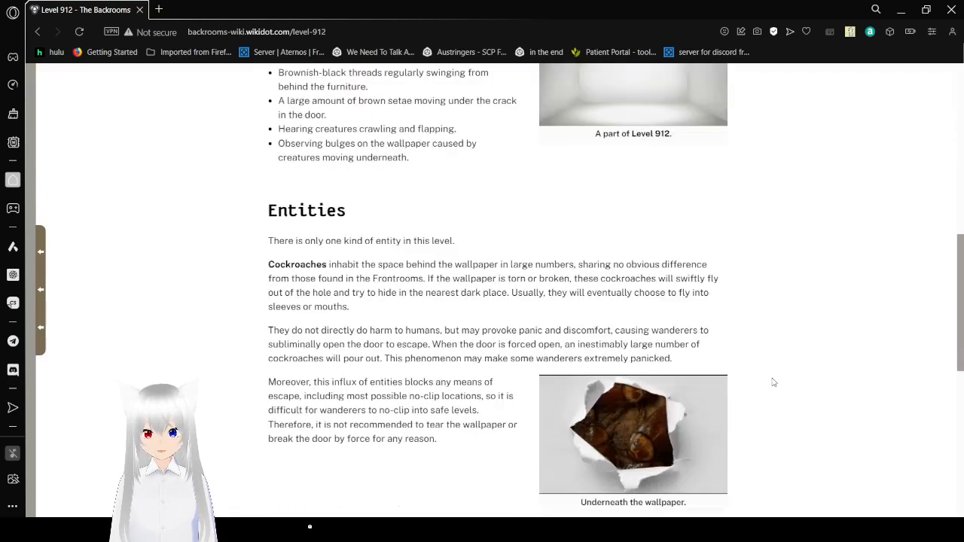
scroll("down", 3)
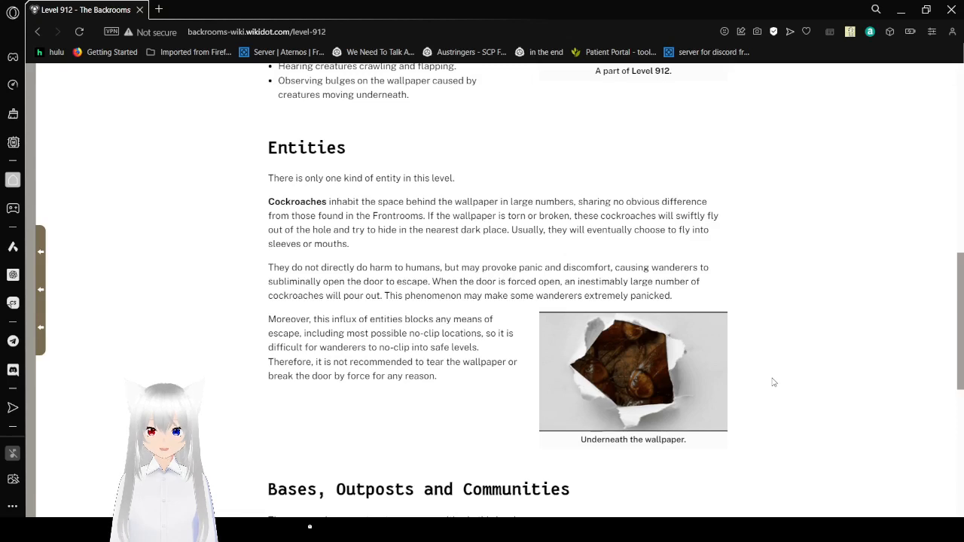
scroll("down", 3)
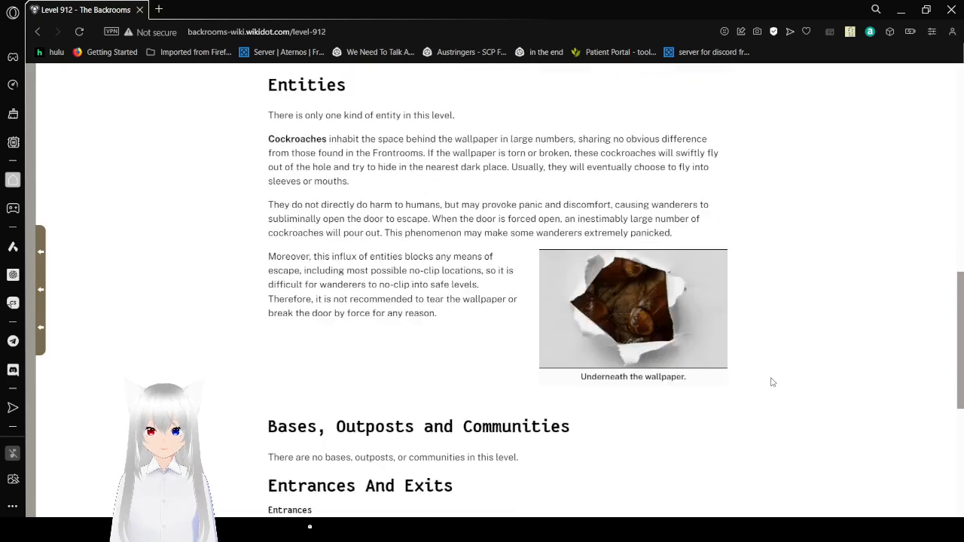
mouse_move(757, 390)
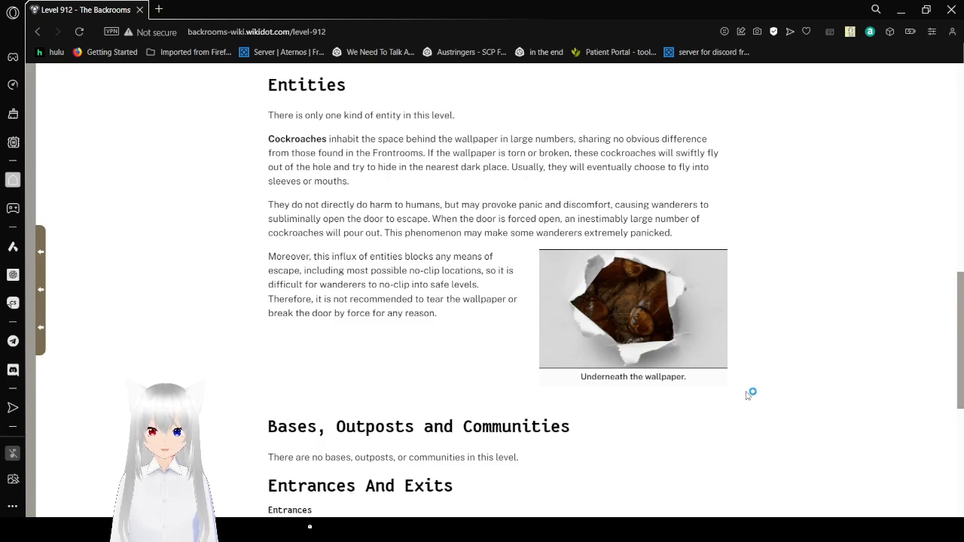
mouse_move(796, 396)
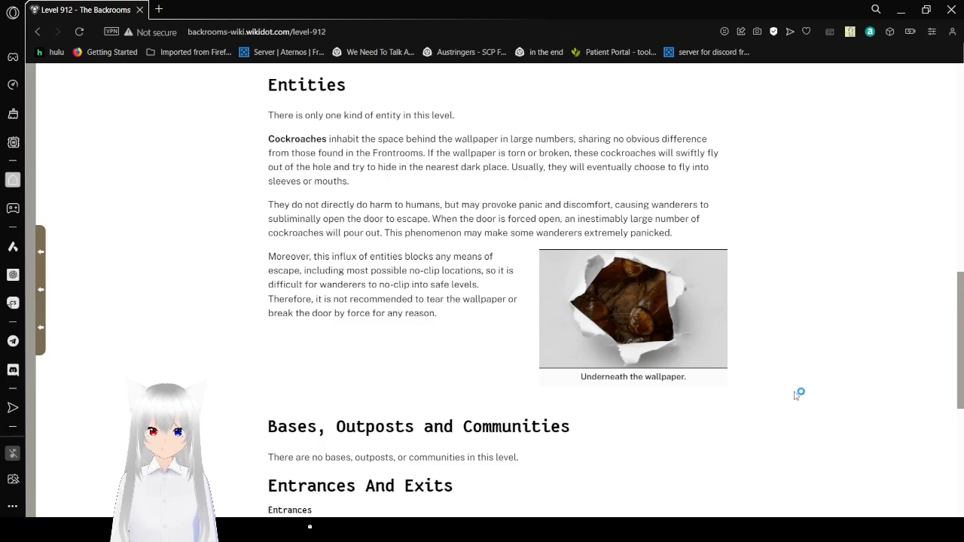
mouse_move(787, 396)
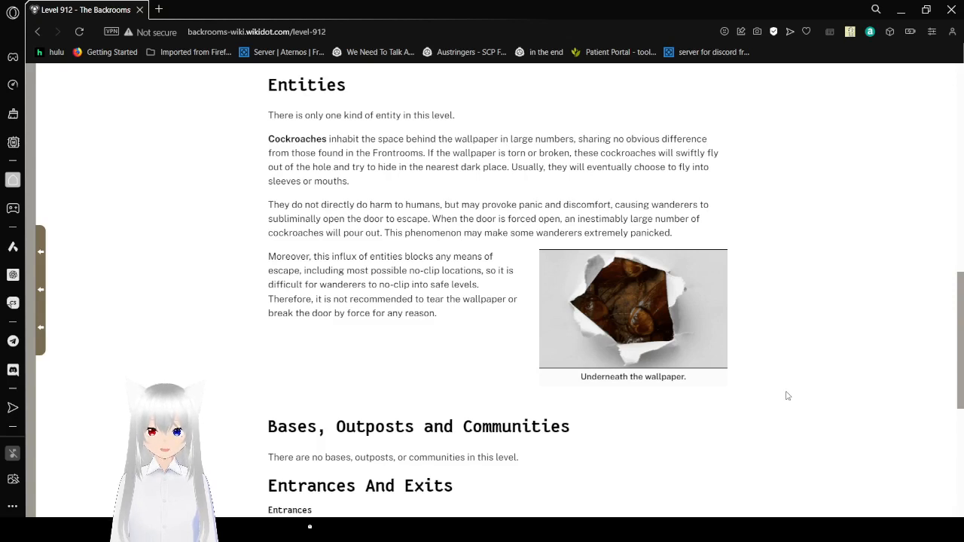
scroll("down", 3)
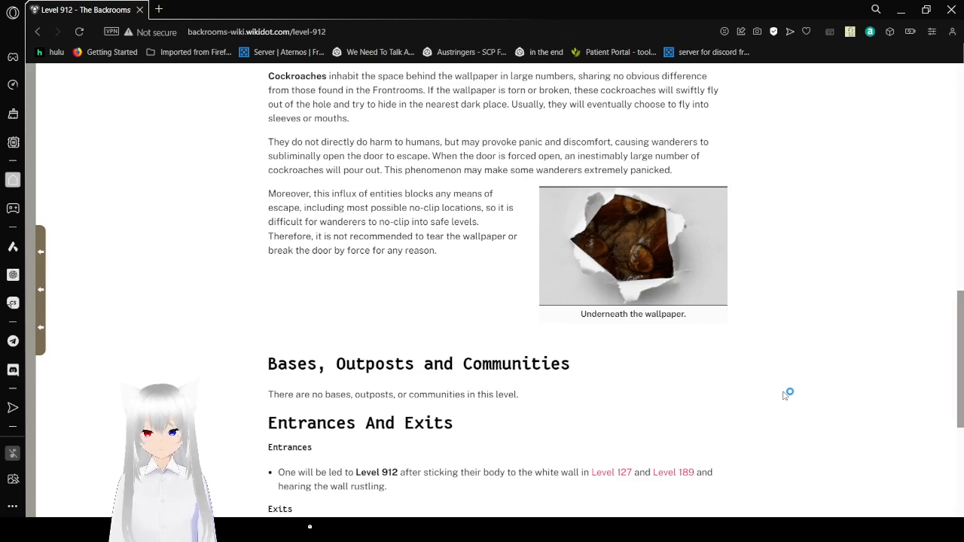
scroll("down", 3)
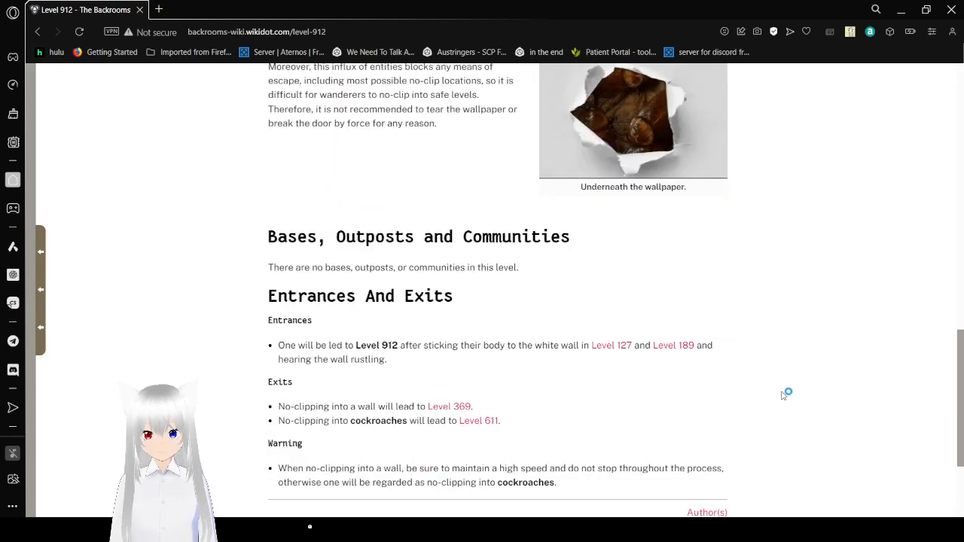
scroll("down", 3)
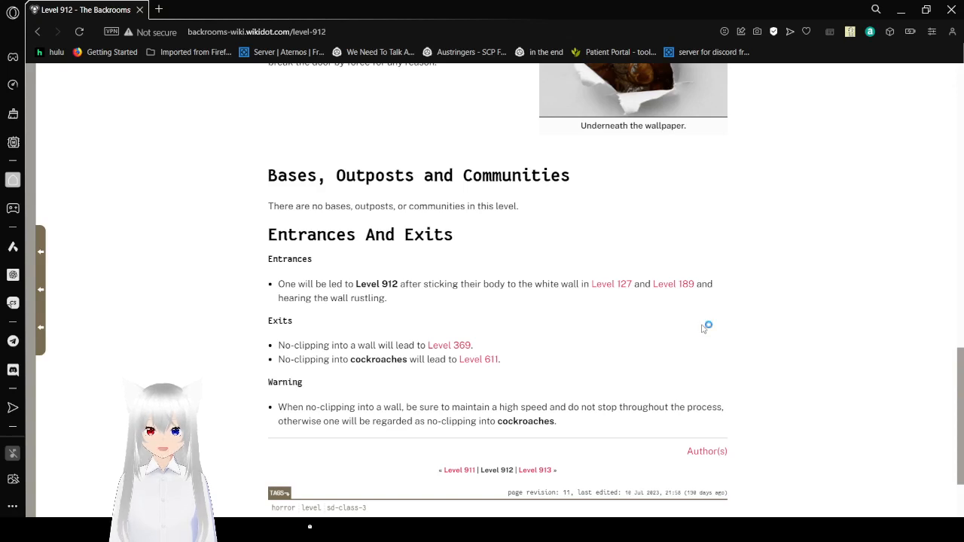
mouse_move(702, 329)
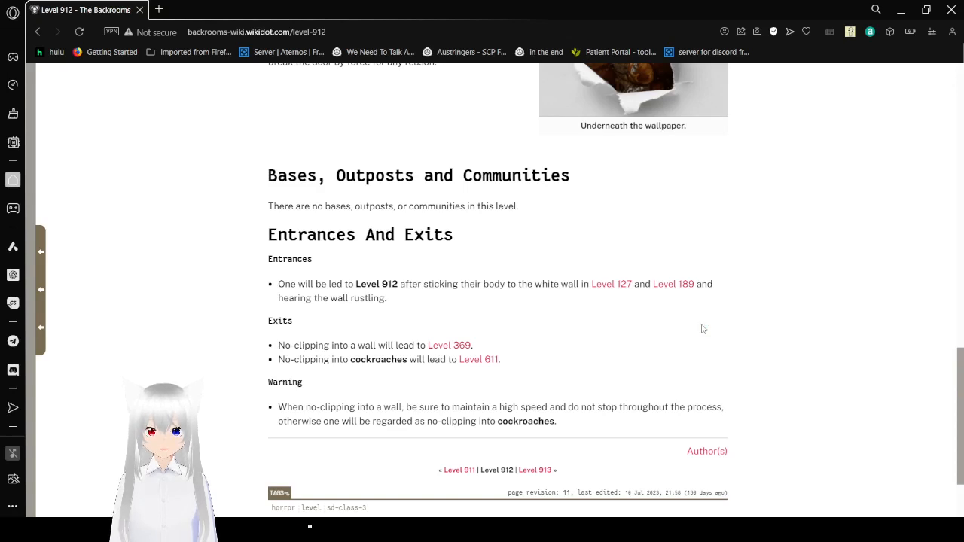
mouse_move(759, 325)
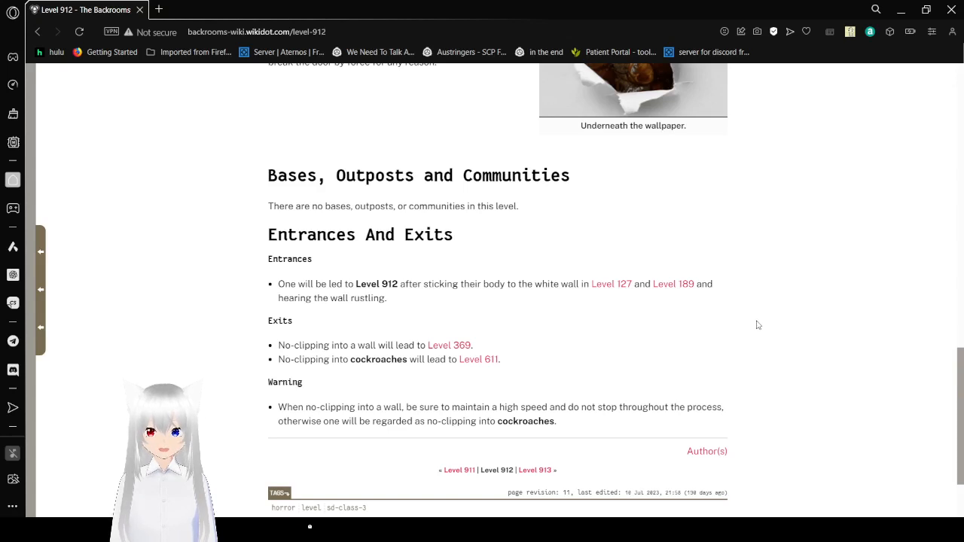
scroll("down", 3)
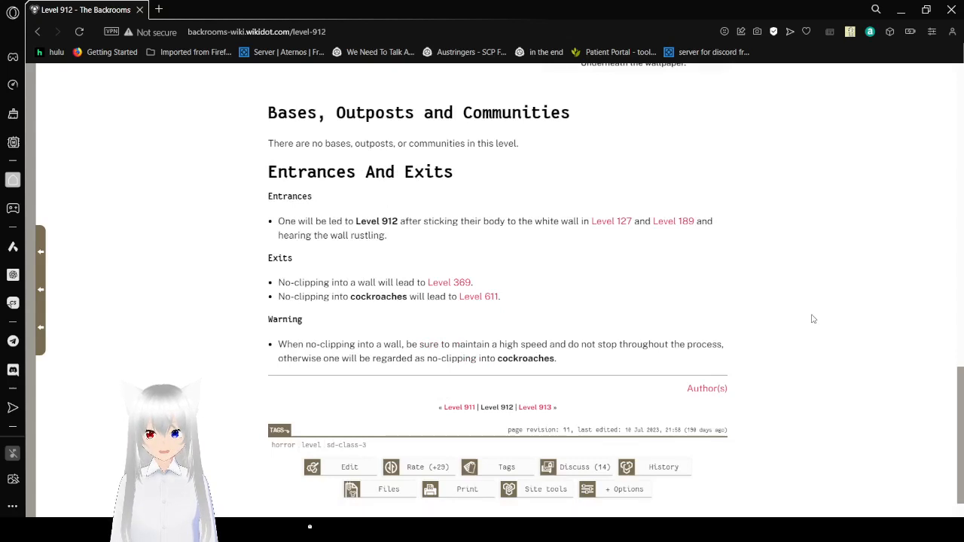
scroll("down", 3)
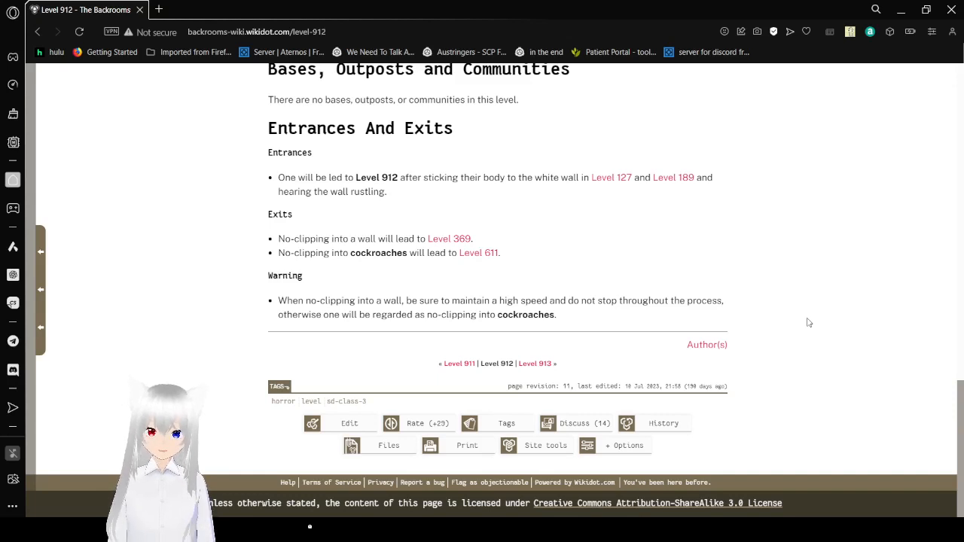
mouse_move(801, 366)
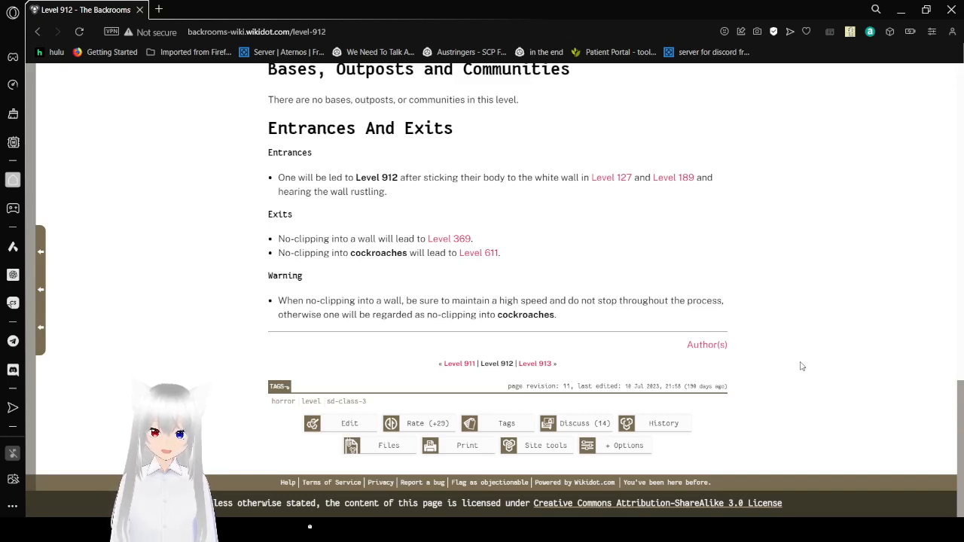